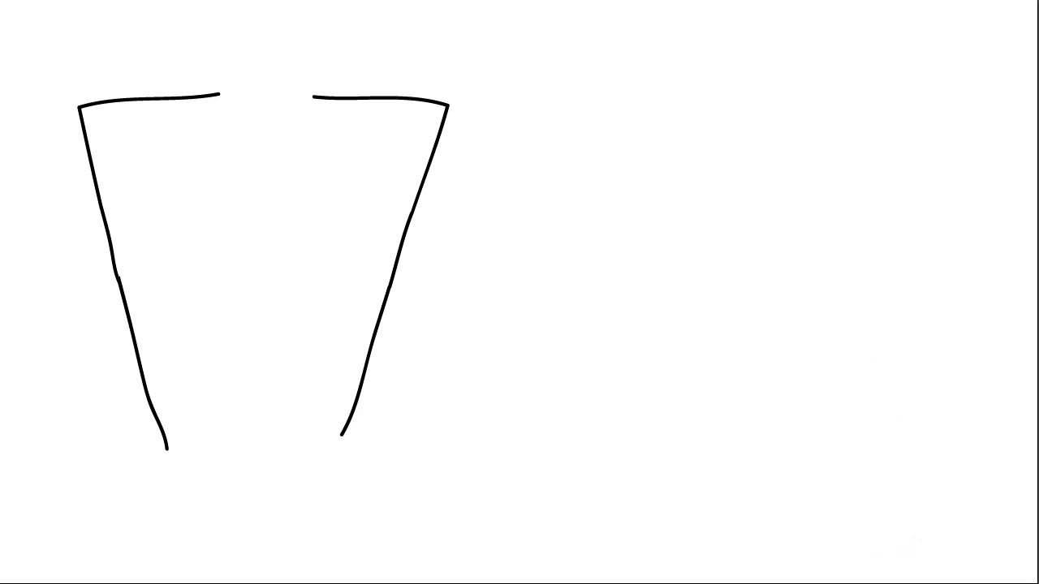
Sketch an eyebrow curve inside the head outline for the eyes
{"action": "left_click_drag", "start_coordinate": [247, 165], "coordinate": [257, 227]}
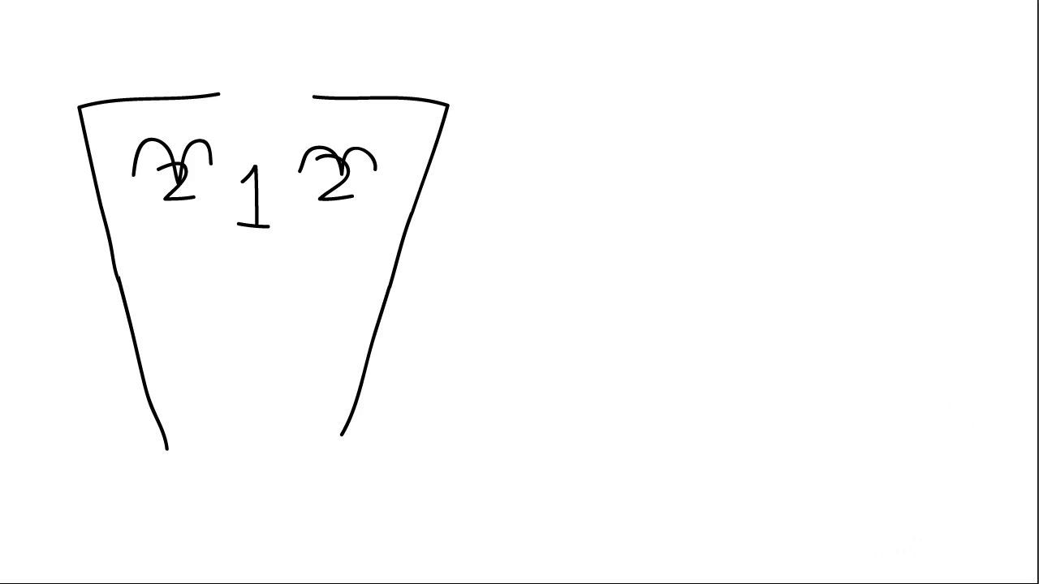
{"action": "mouse_move", "coordinate": [510, 573]}
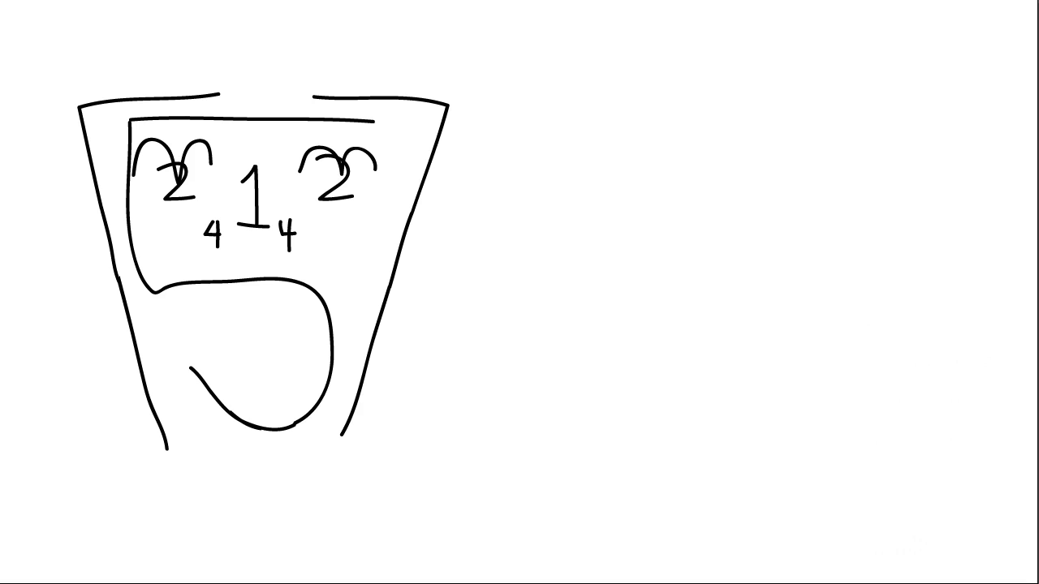
Write a 6 below the eye beside the 4
{"action": "type", "text": "6"}
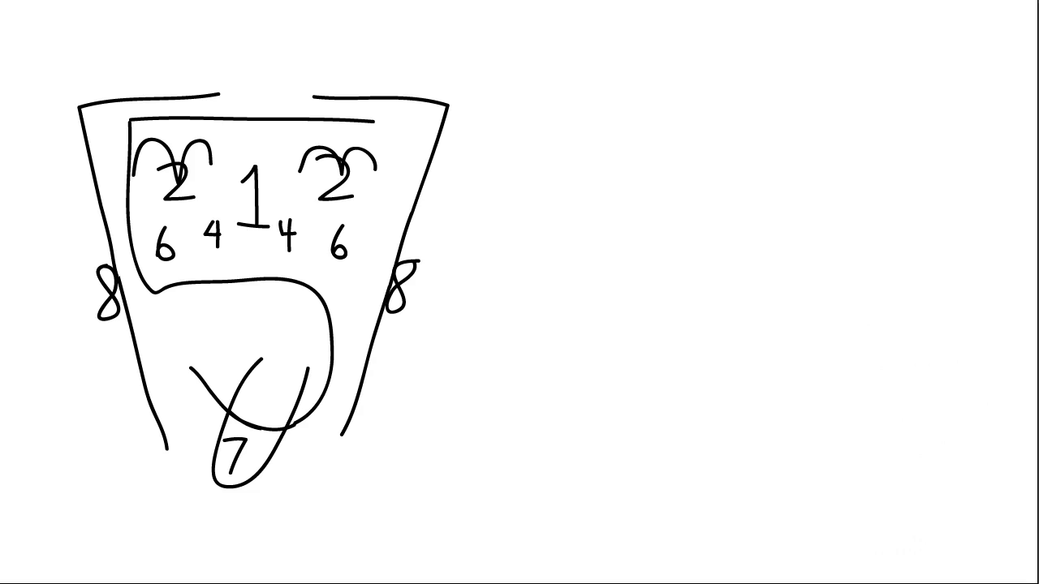
Write 9 and 10 on the tongue and 12 below the chin
{"action": "type", "text": "9"}
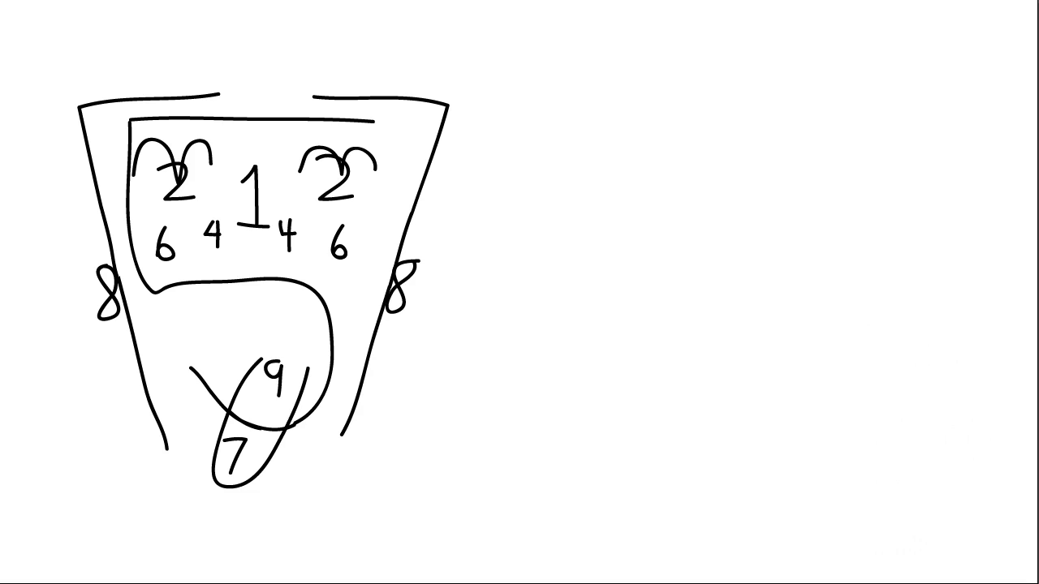
{"action": "type", "text": "10"}
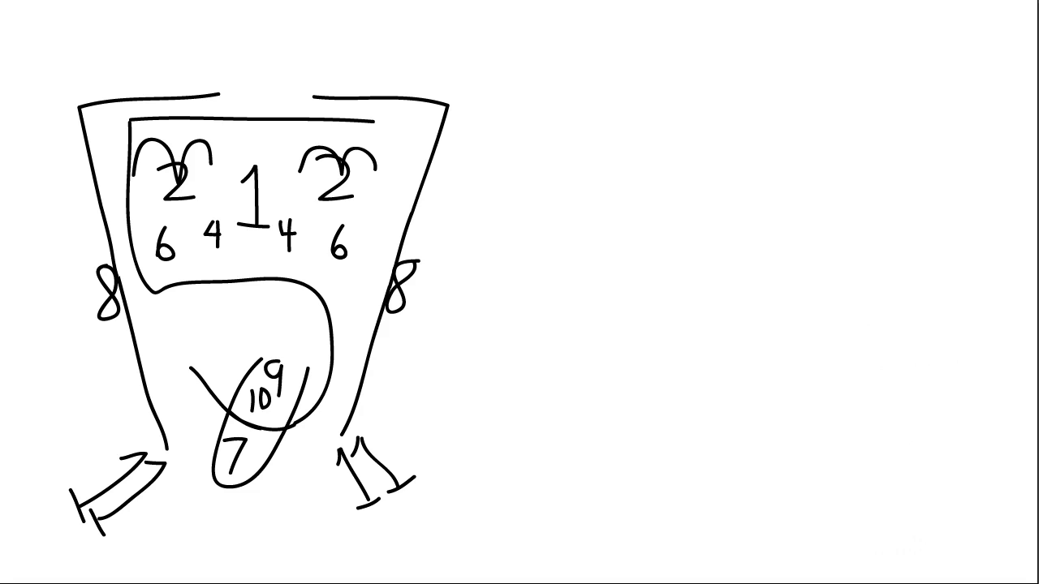
{"action": "type", "text": "12"}
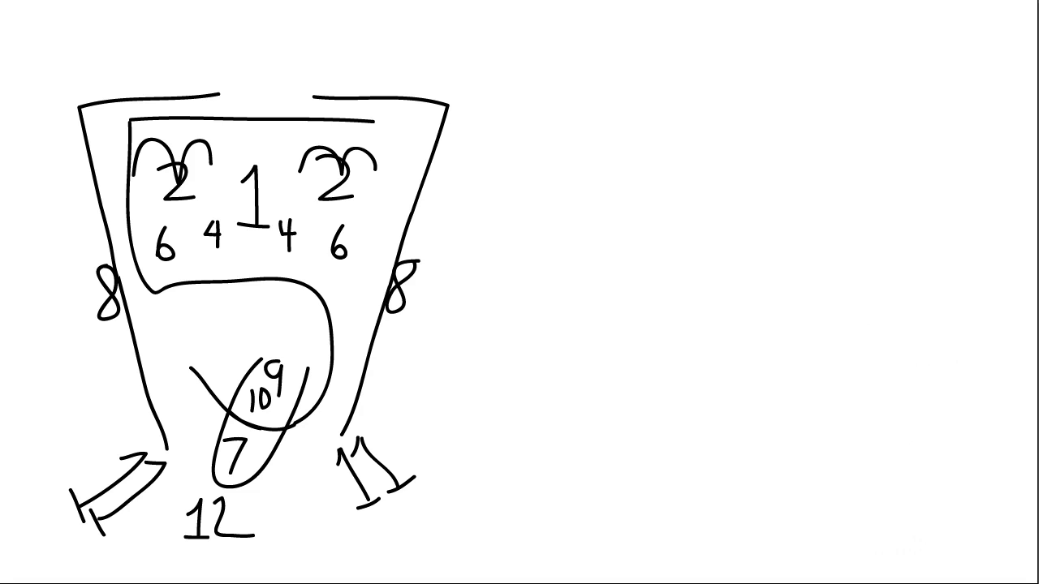